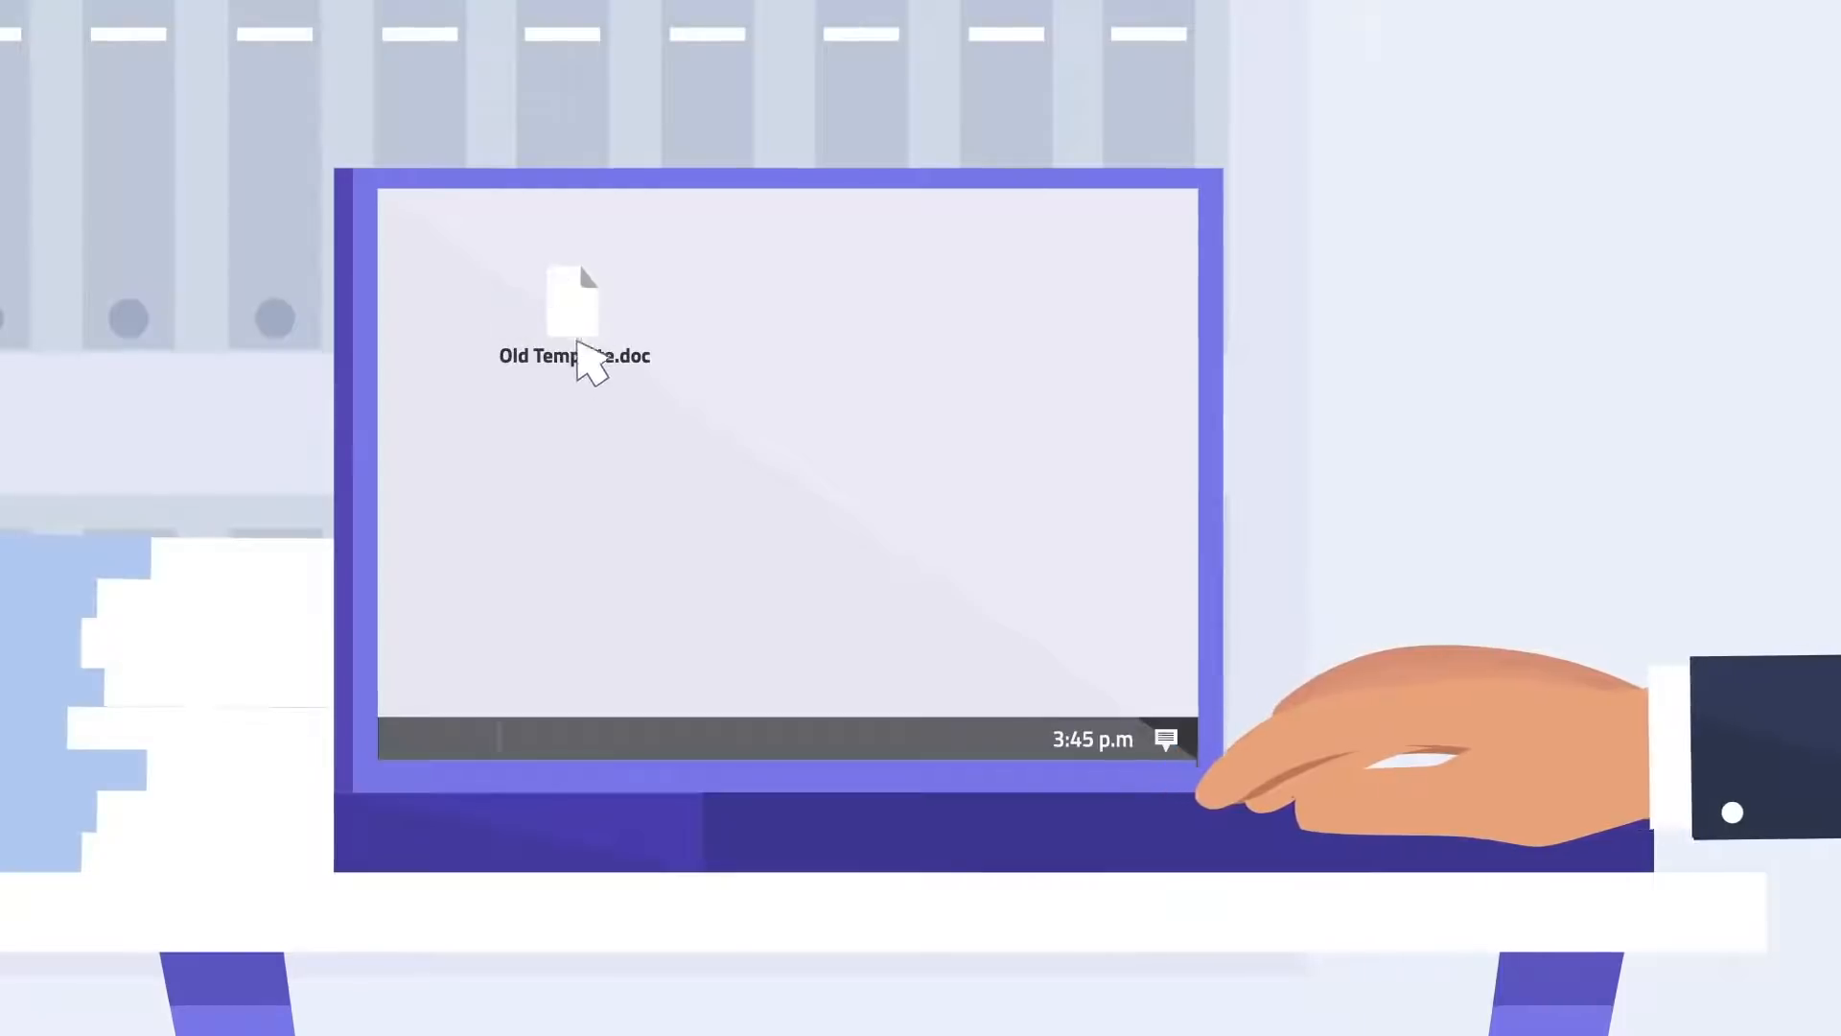
# Run the contract search filtered to Asia, Corporative, MSA, value from 12
pyautogui.doubleClick(573, 300)
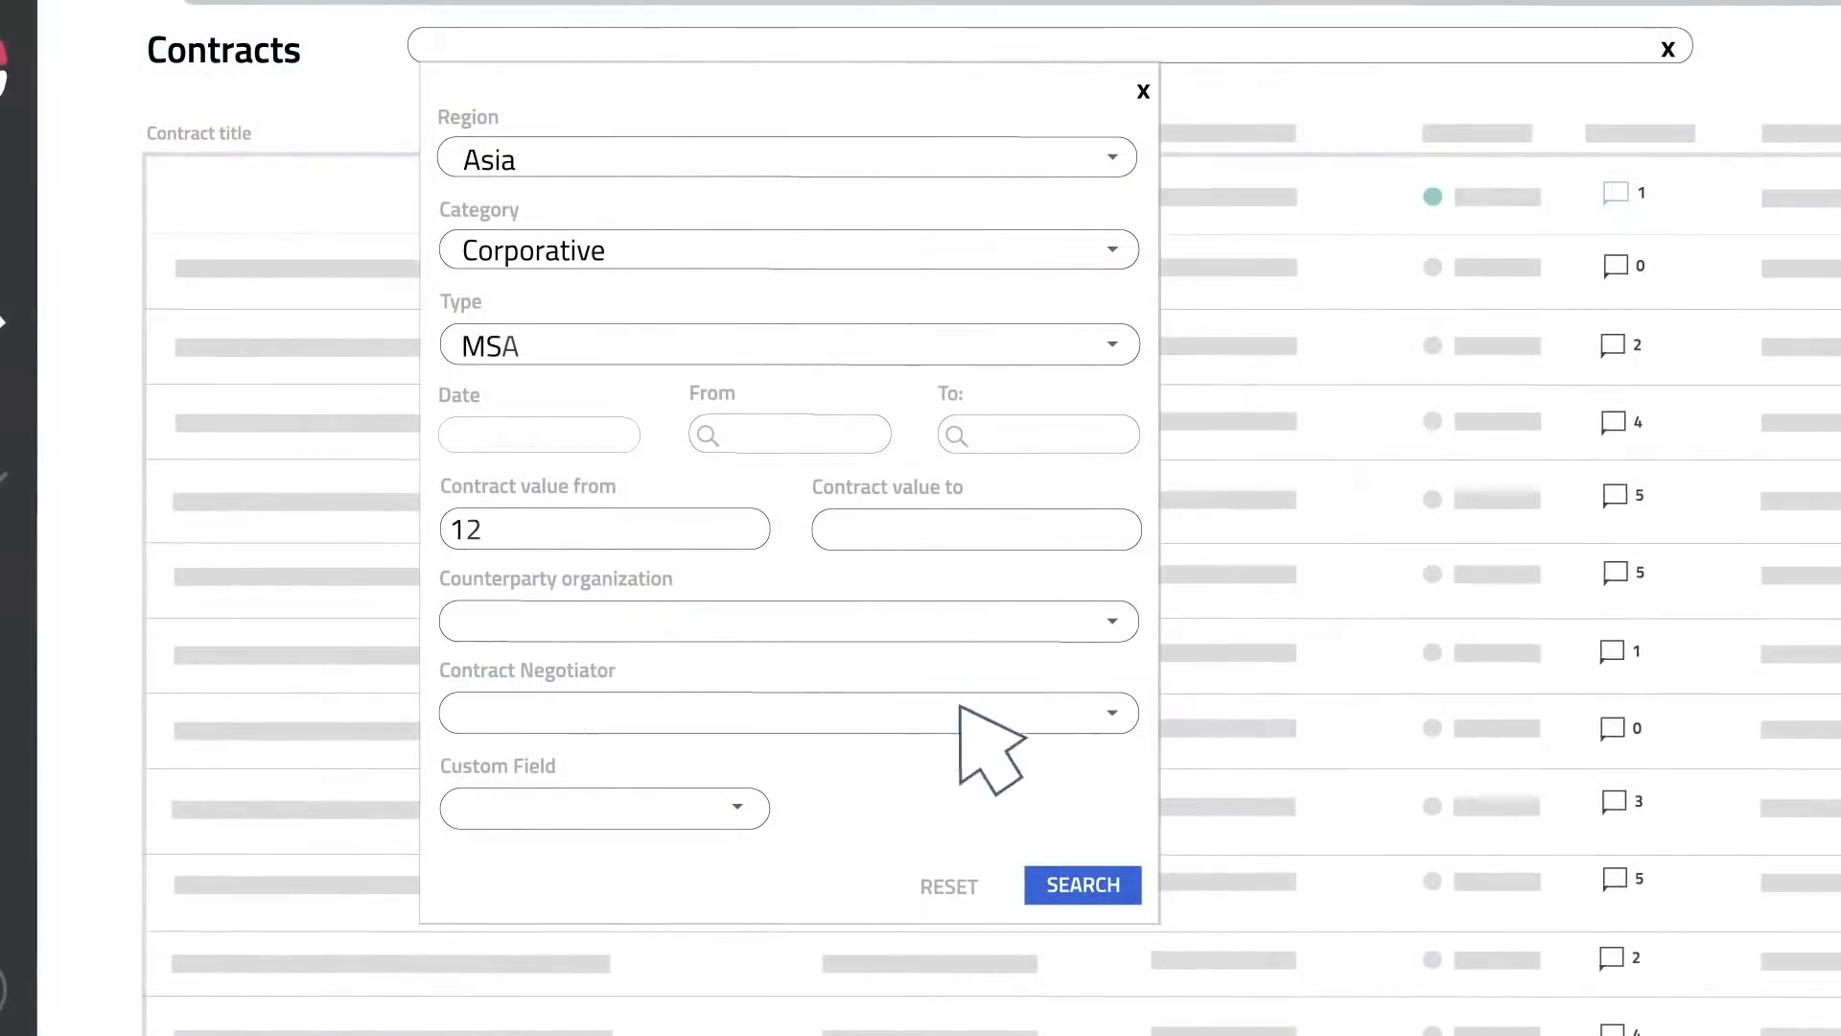
pyautogui.click(1081, 885)
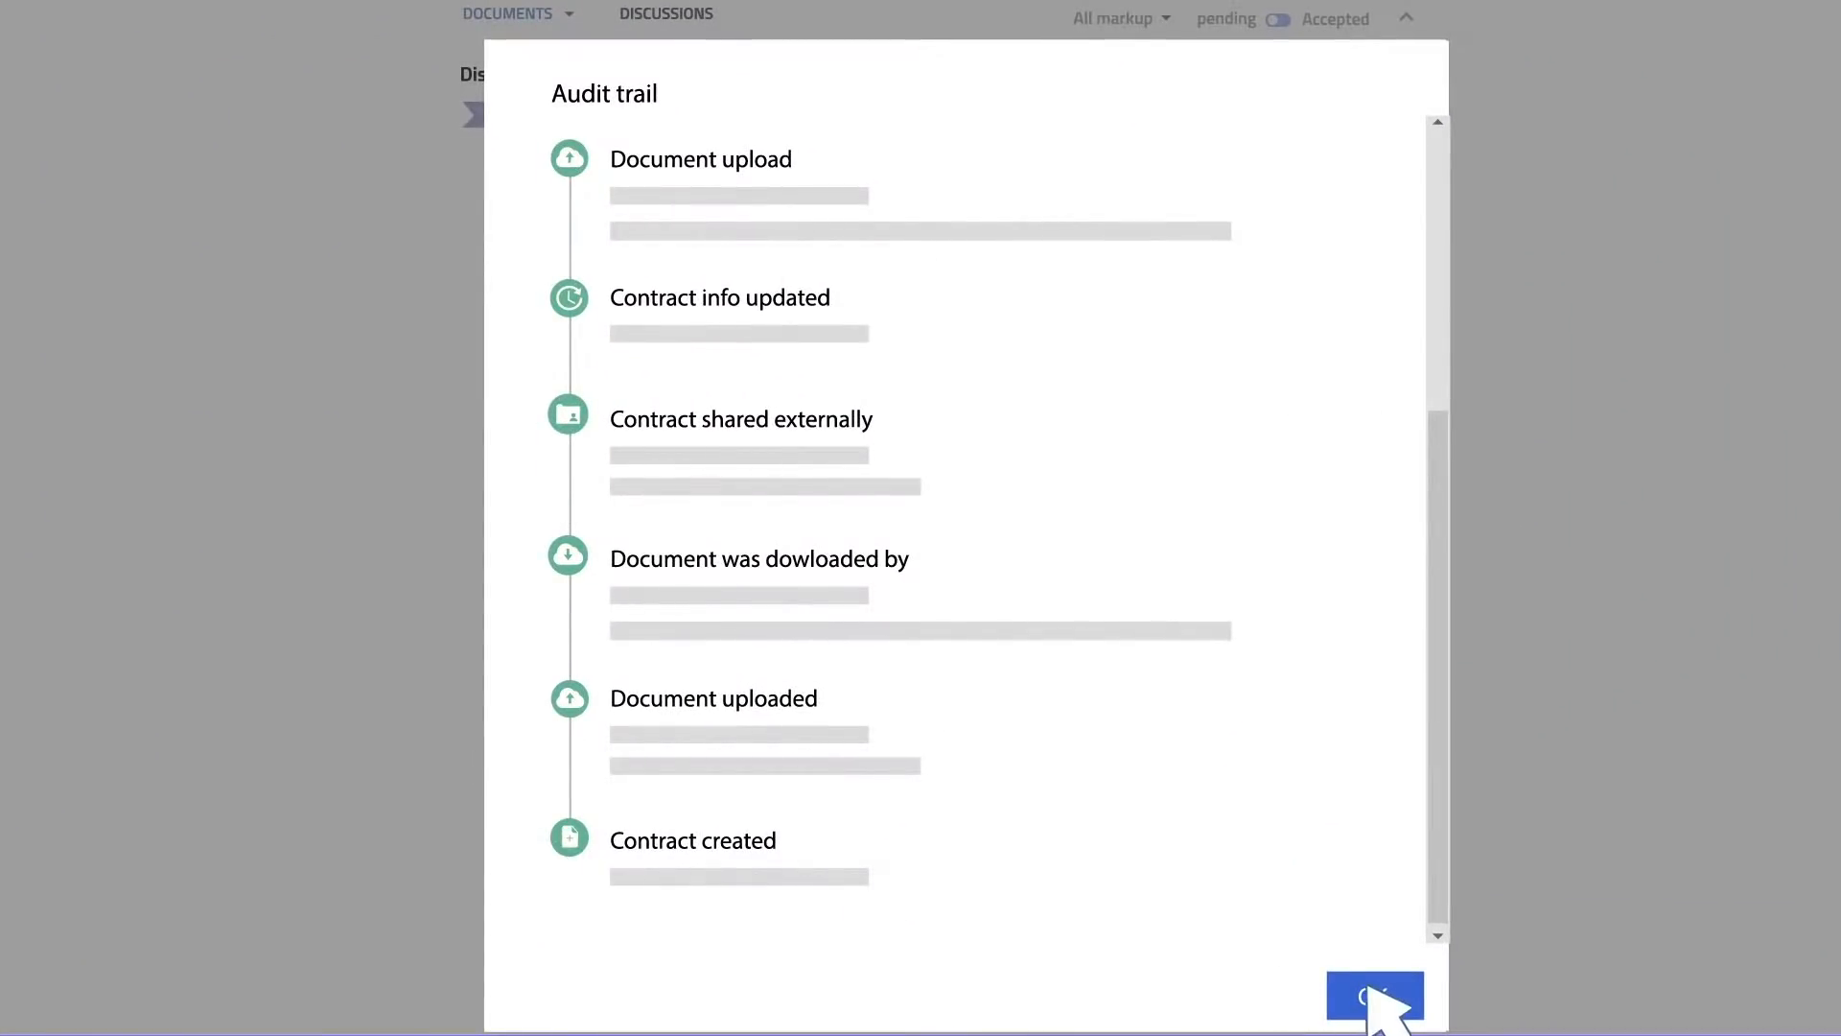
# Dismiss the contract's audit trail with OK to reach the dashboard
pyautogui.click(1374, 998)
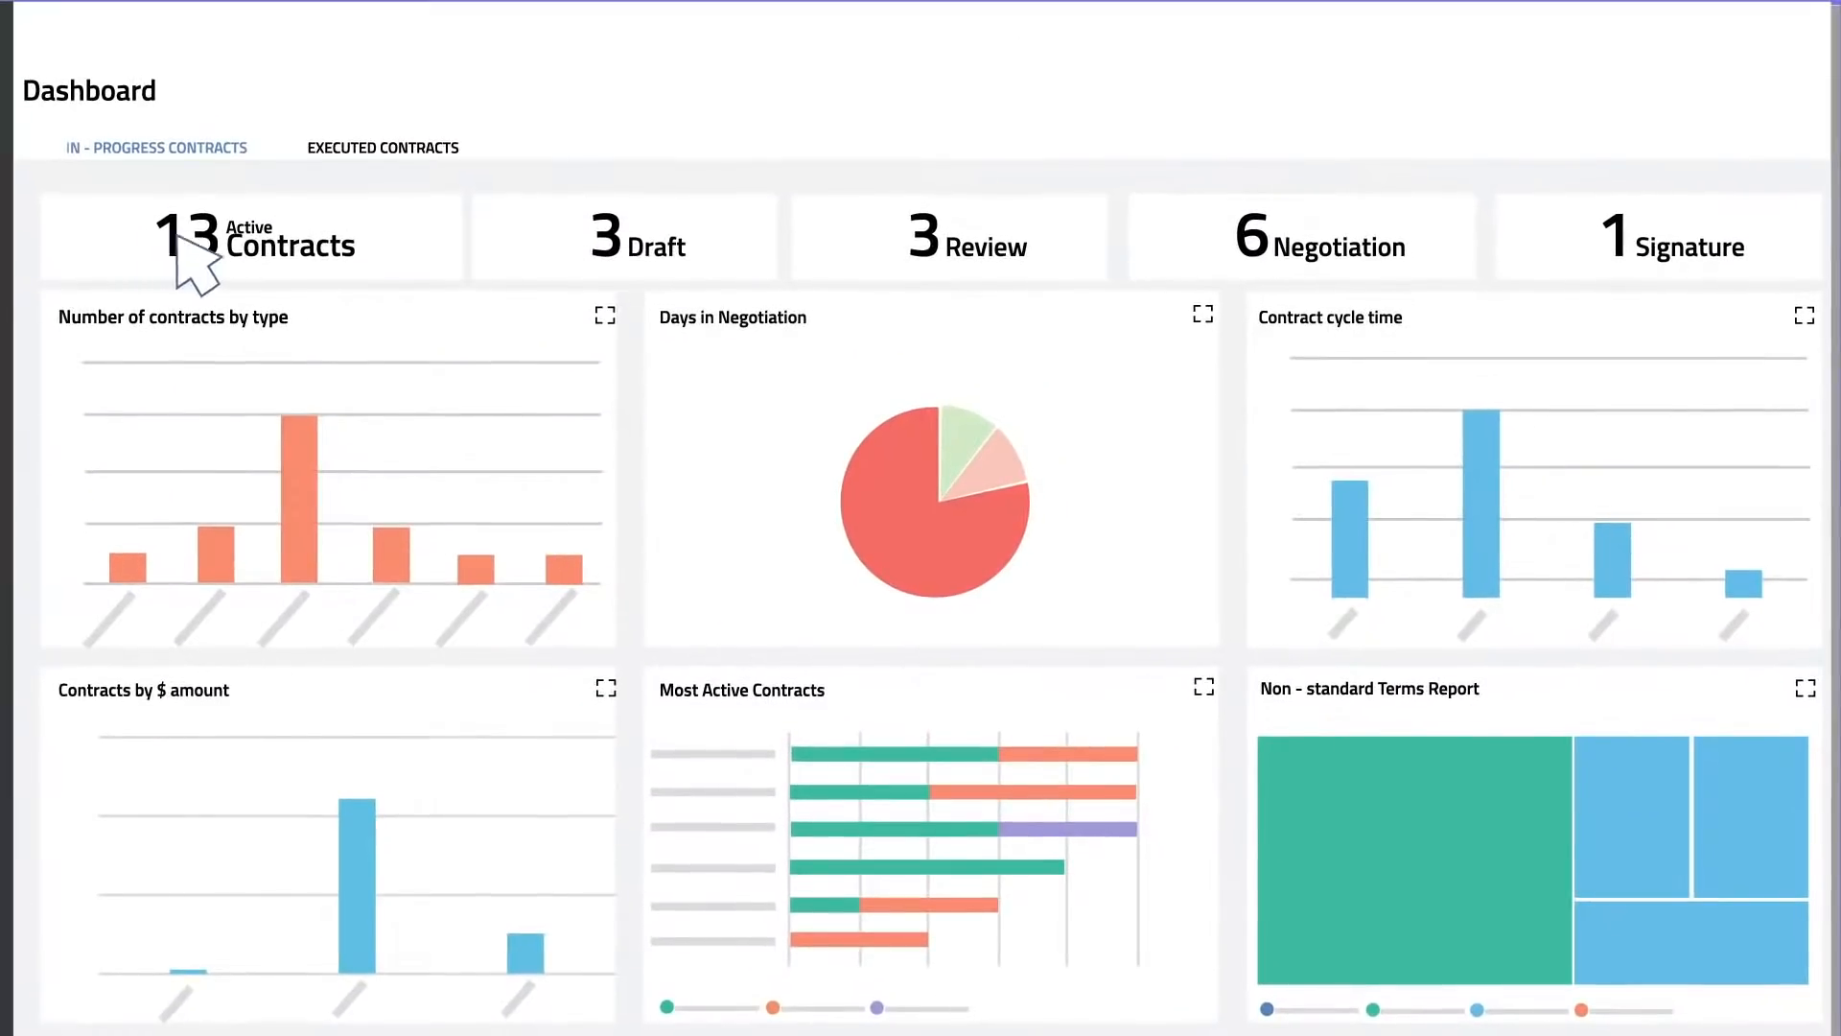
pyautogui.moveTo(1785, 265)
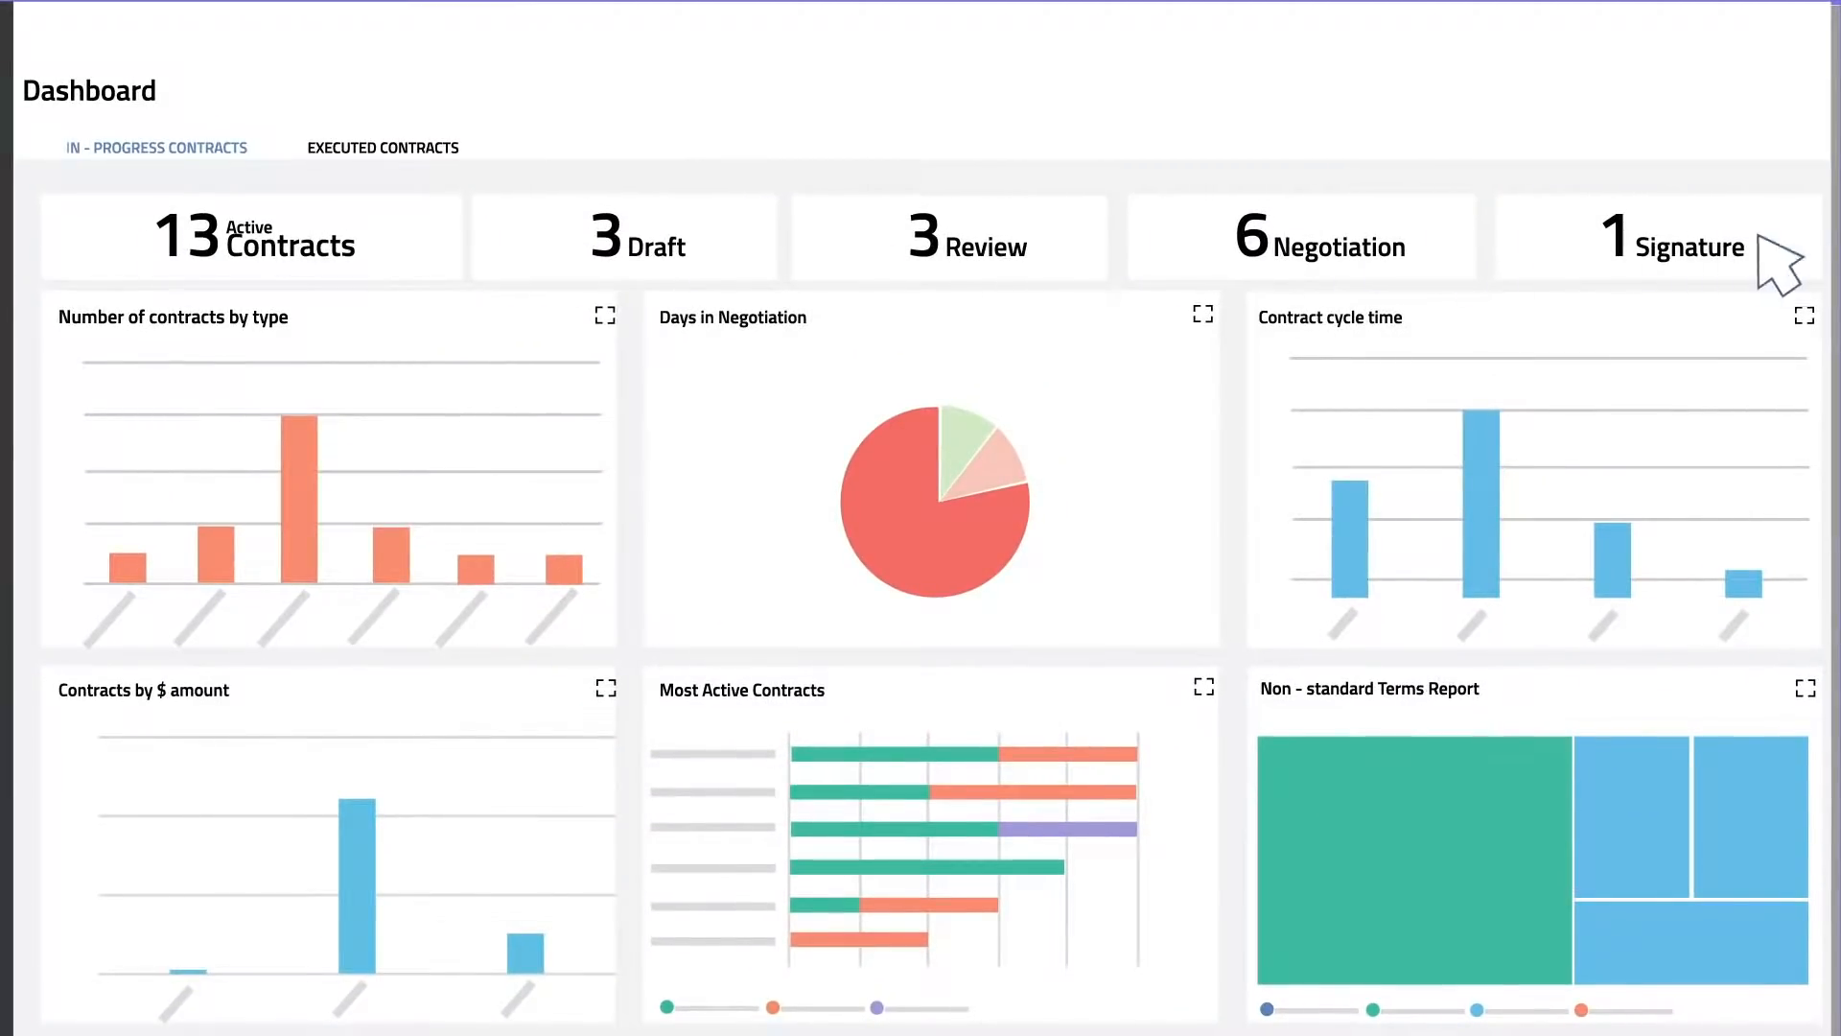